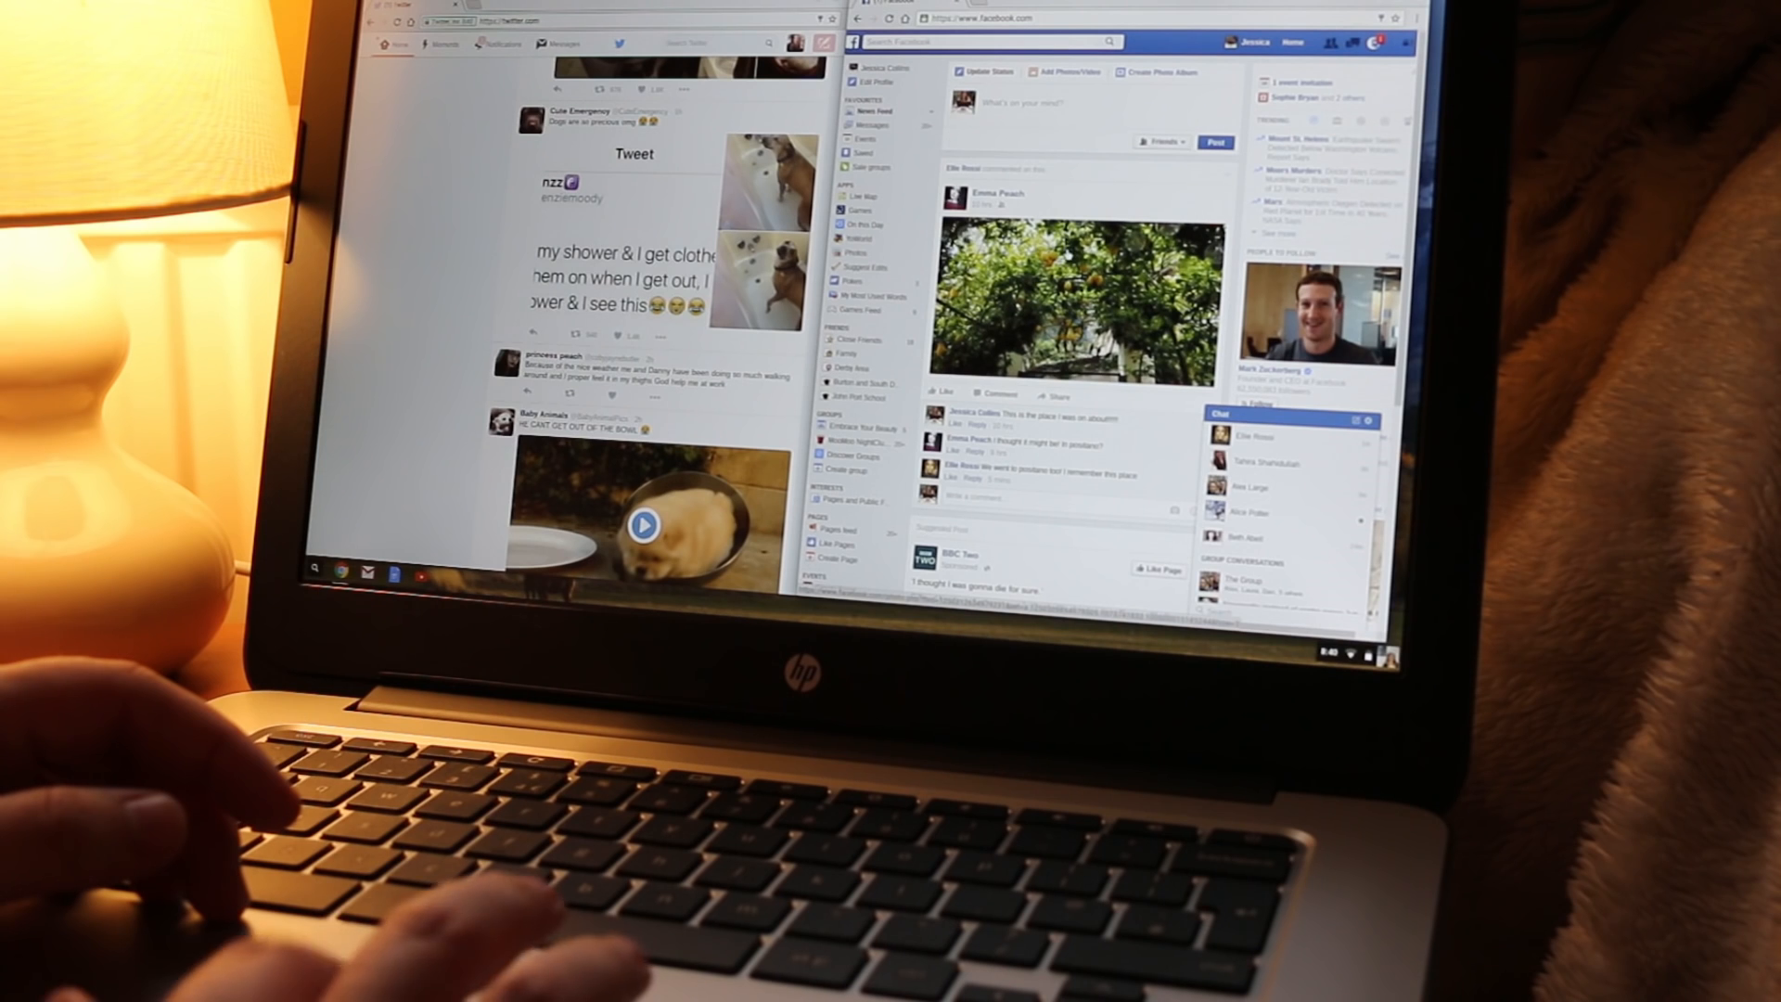
Step: Scroll down through the current page before leaving for the game
left_click(1368, 419)
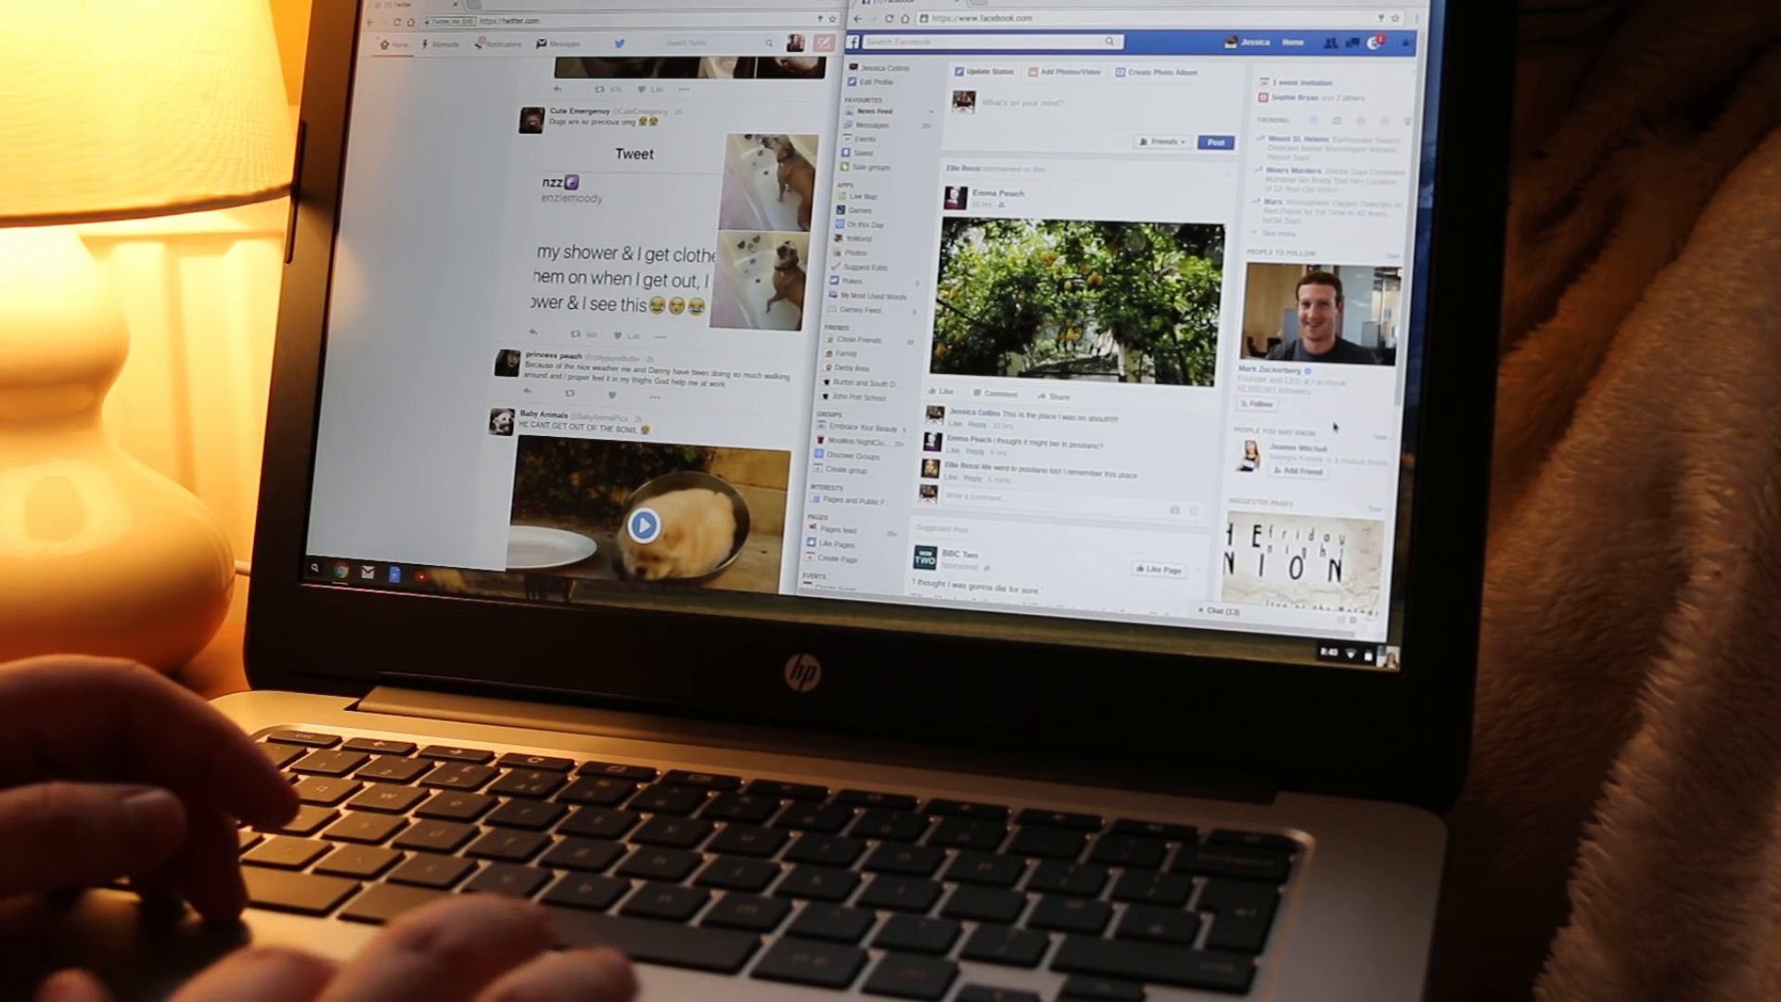
scroll("down", 3)
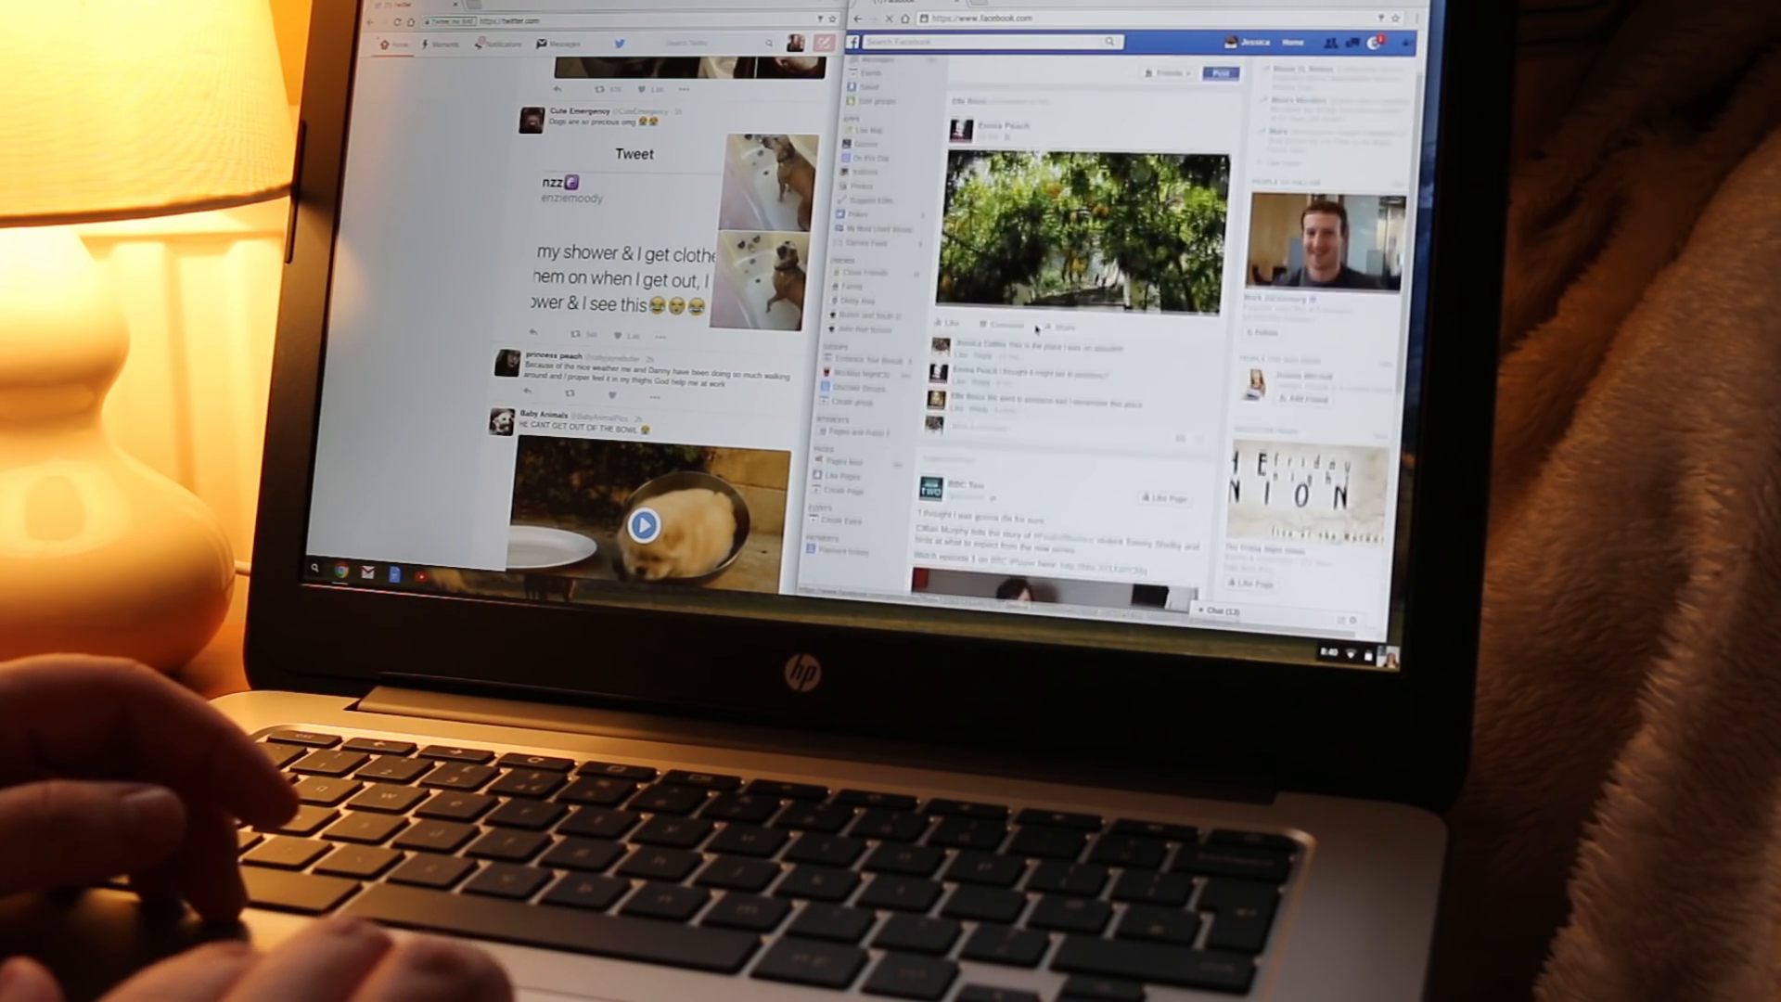
scroll("down", 3)
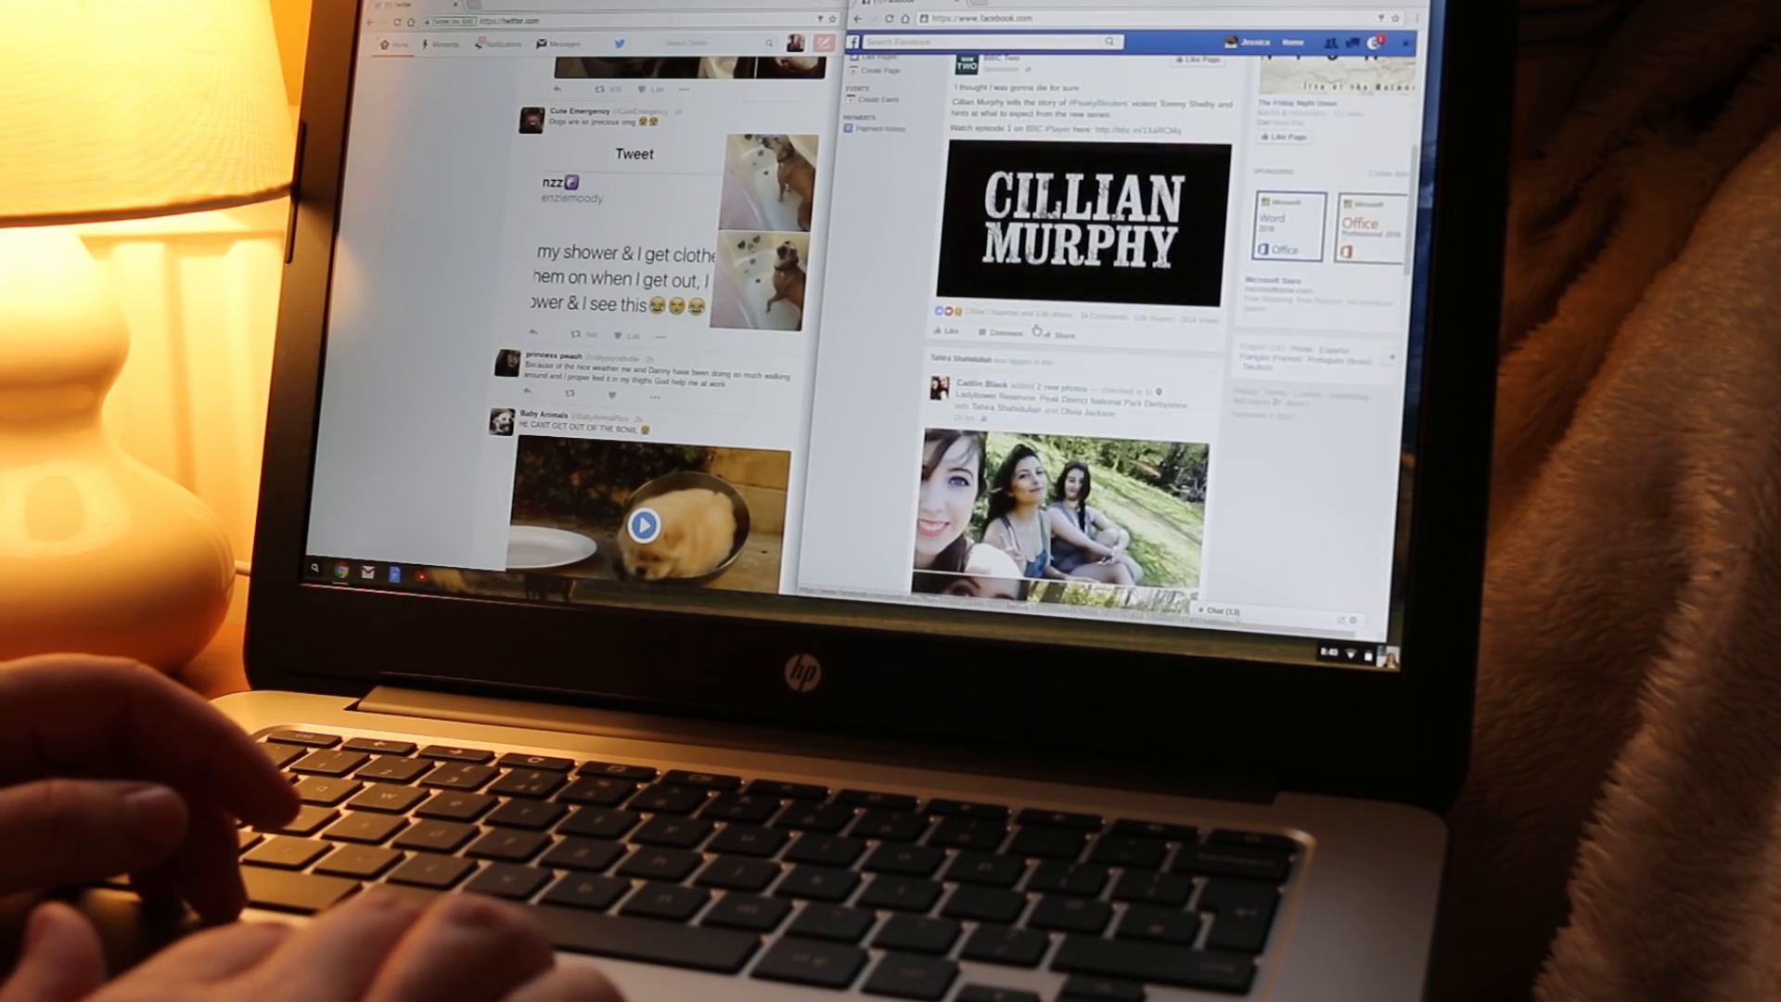
scroll("down", 3)
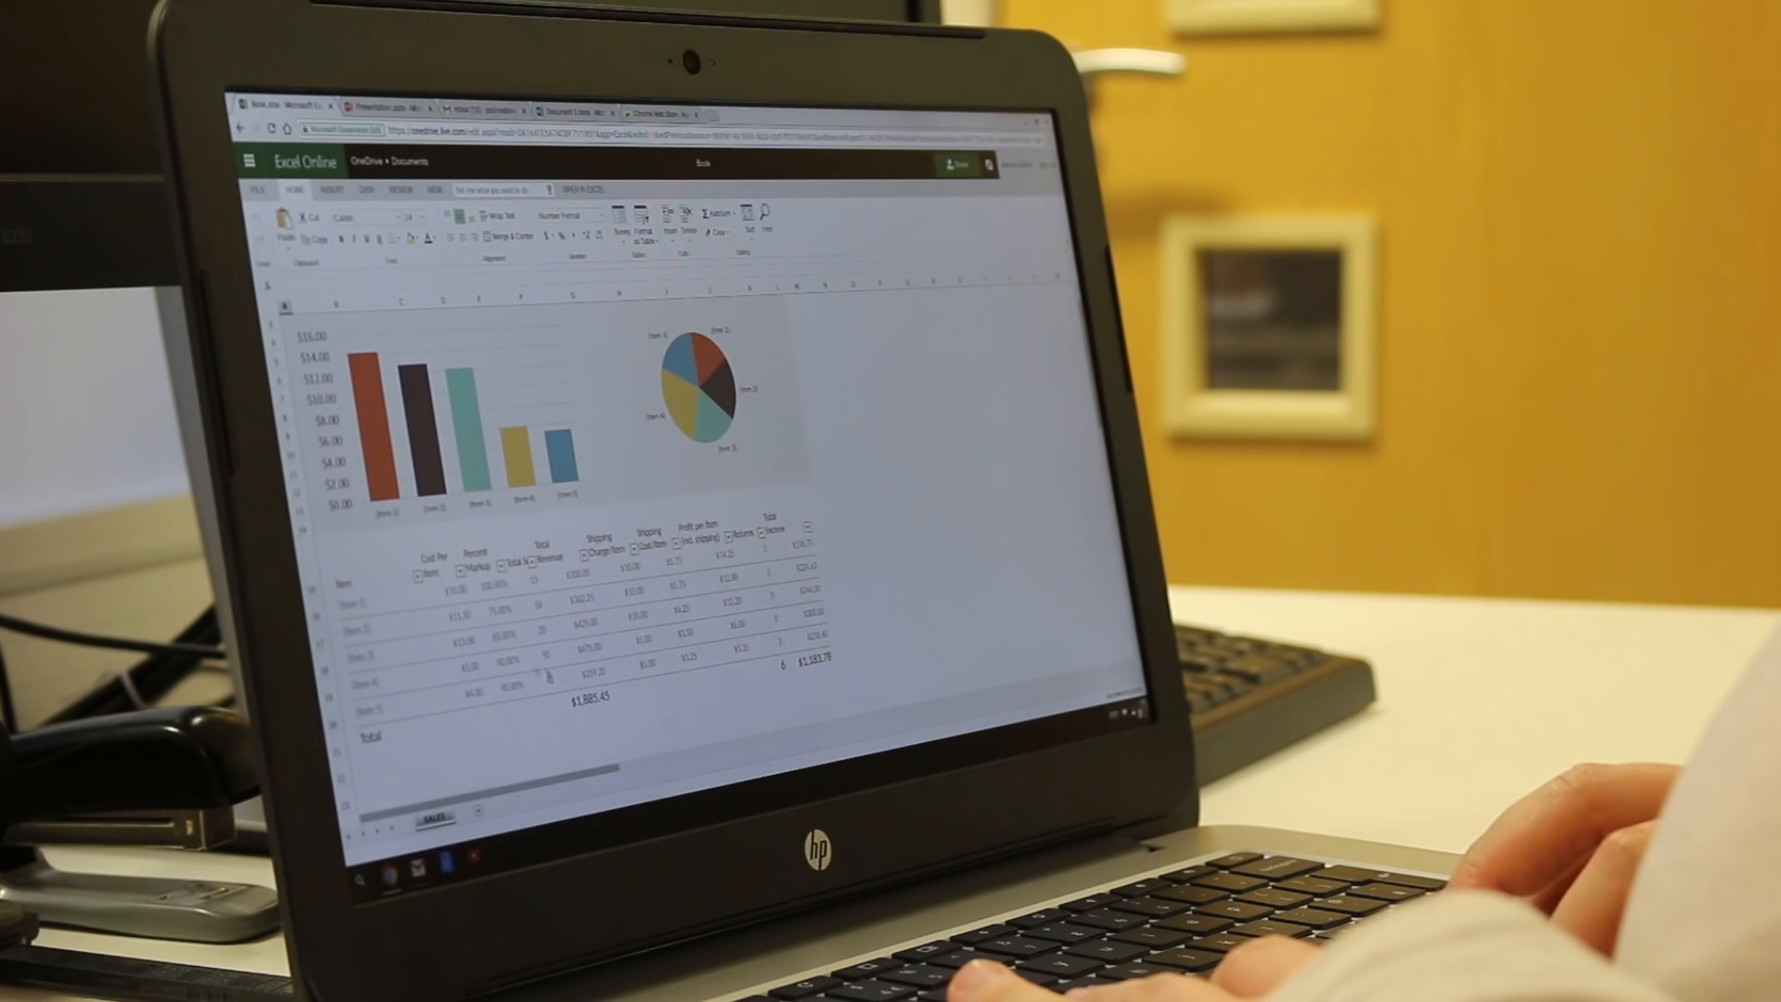
Step: Switch to the offline platform game and start play from its title screen
left_click(542, 677)
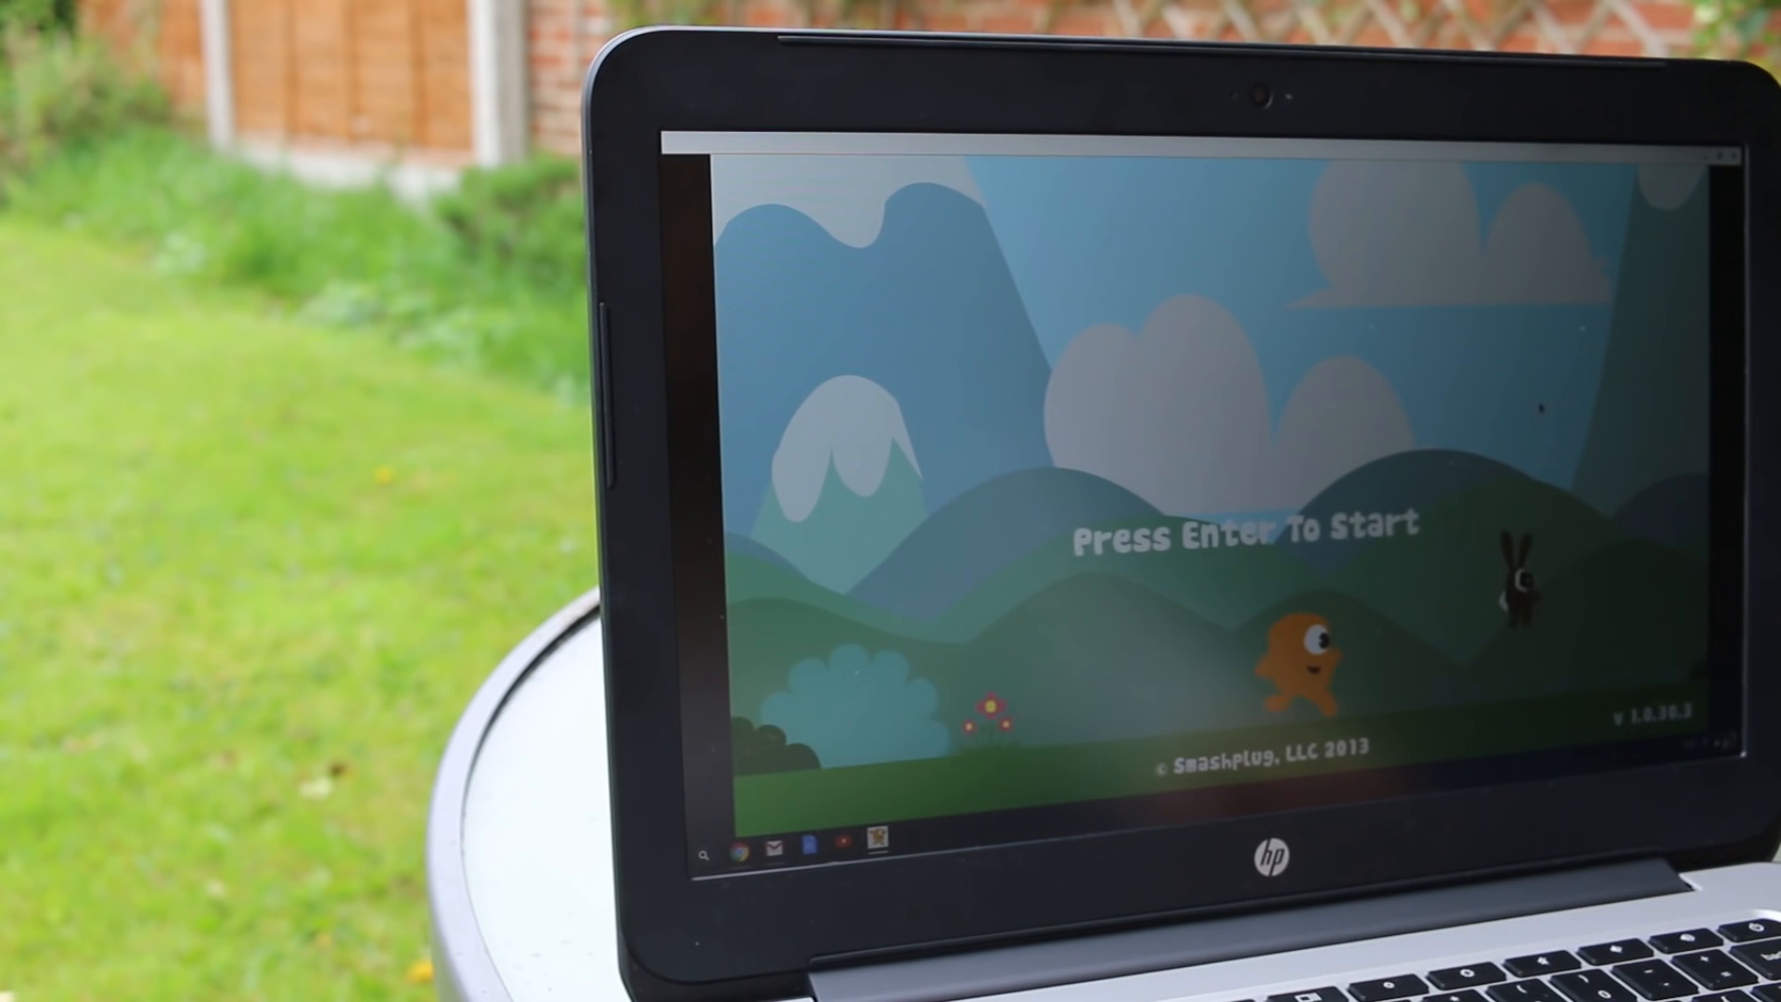
key("Return")
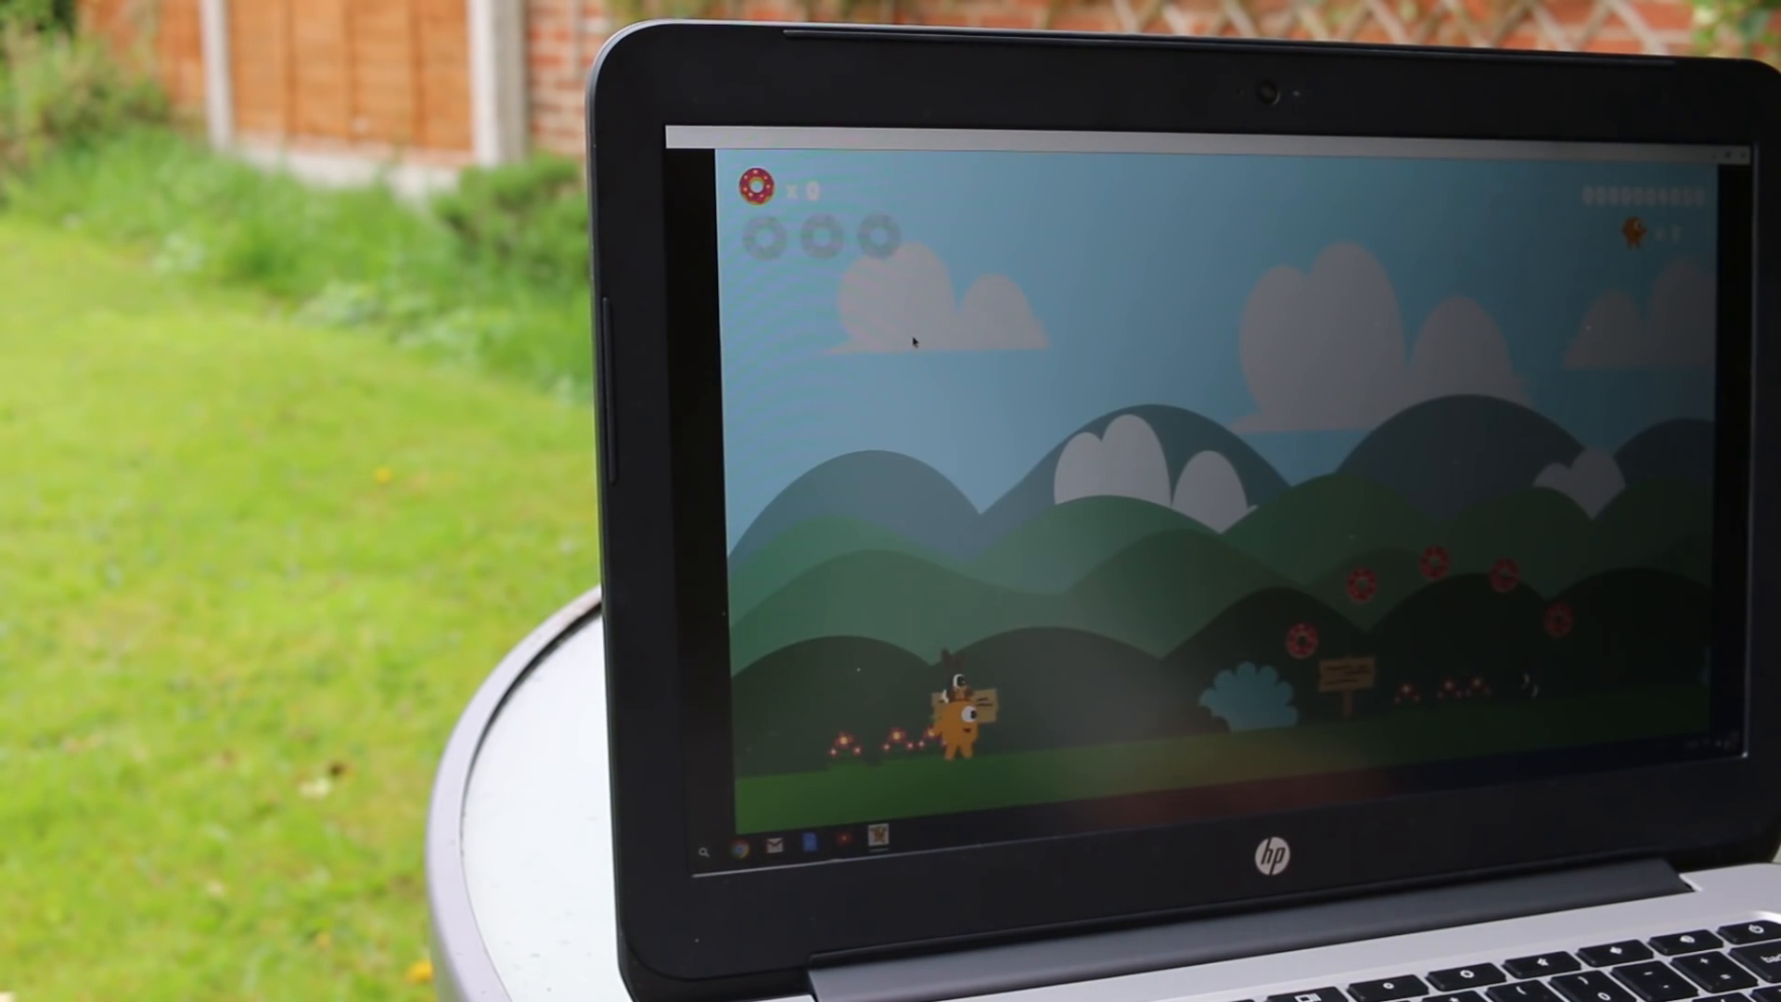